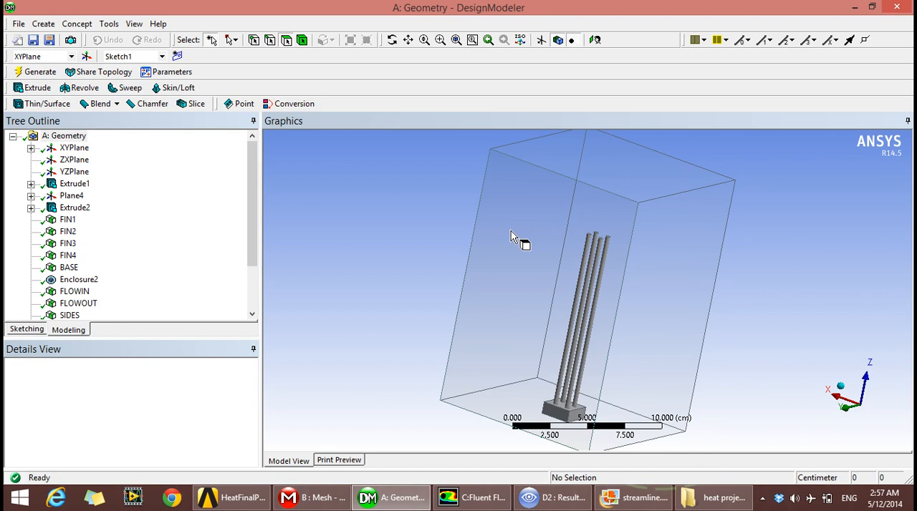
{"action": "mouse_move", "coordinate": [596, 295]}
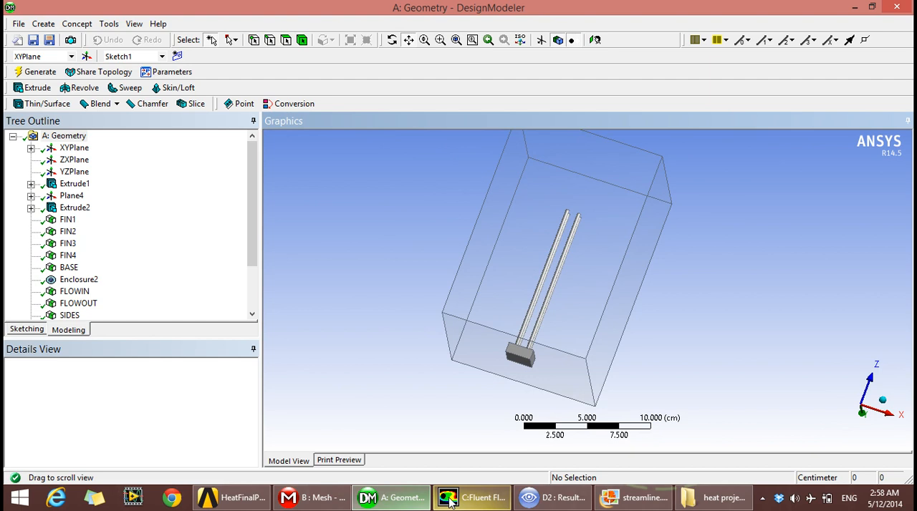
- Display the fin mesh's Orthogonal Quality statistics, then its Skewness statistics
{"action": "left_click", "coordinate": [311, 497]}
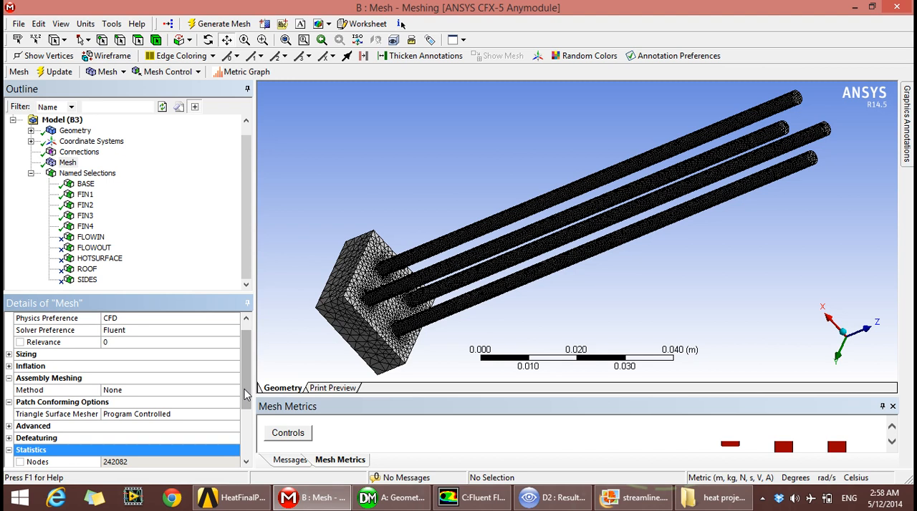
{"action": "left_click", "coordinate": [232, 402]}
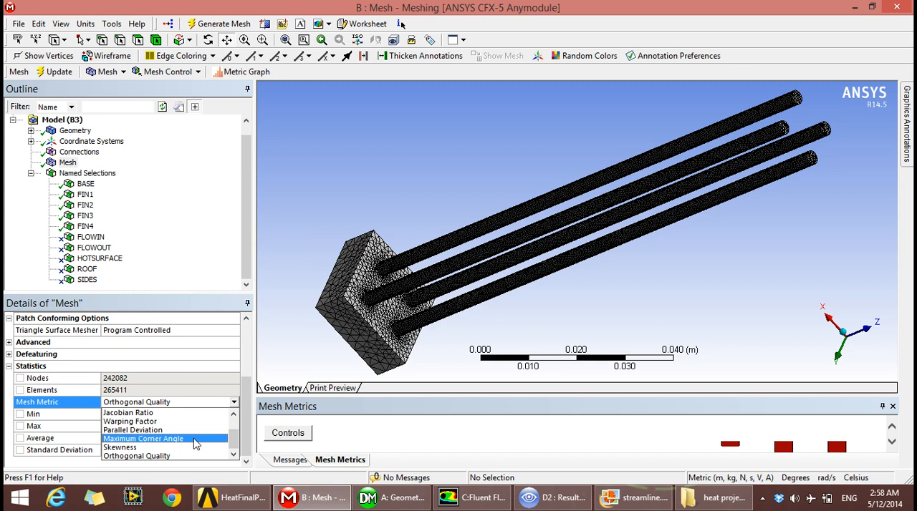
{"action": "left_click", "coordinate": [137, 402]}
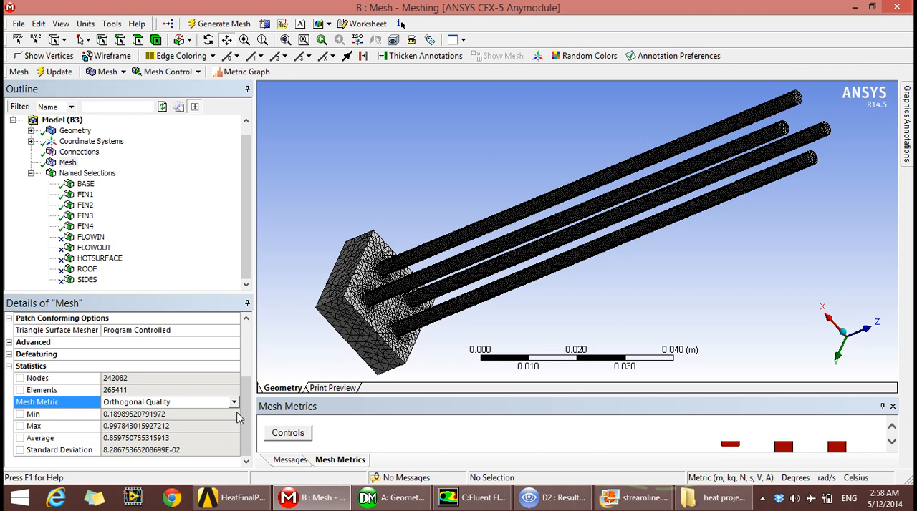
{"action": "left_click", "coordinate": [233, 402]}
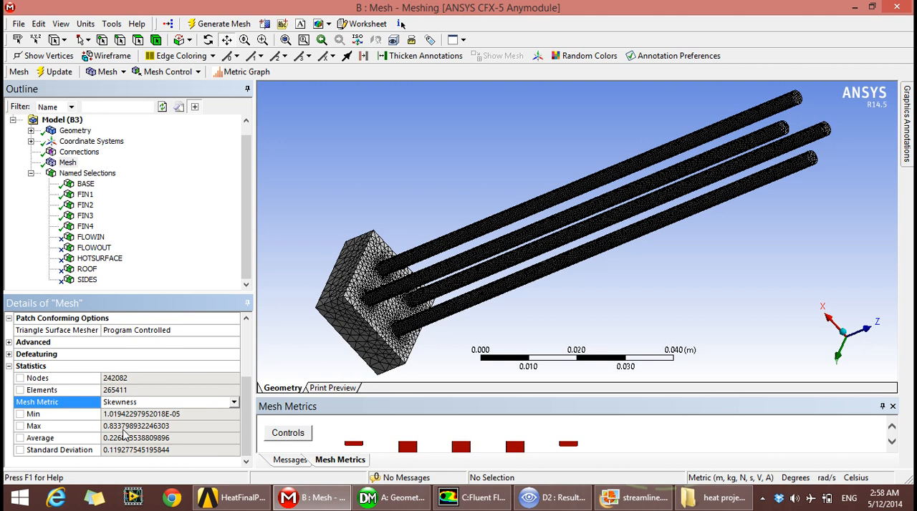
{"action": "left_click", "coordinate": [471, 498]}
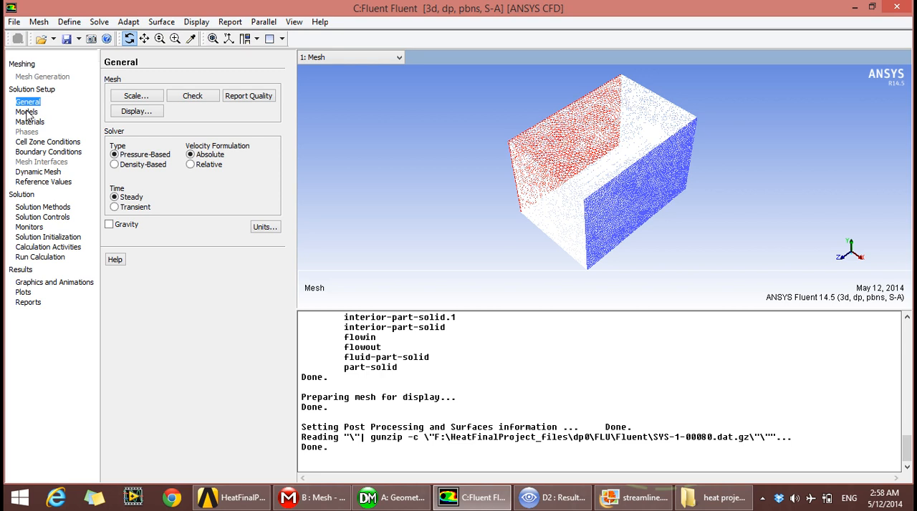
- Review the air and aluminum materials and list the boundary condition zones
{"action": "left_click", "coordinate": [29, 121]}
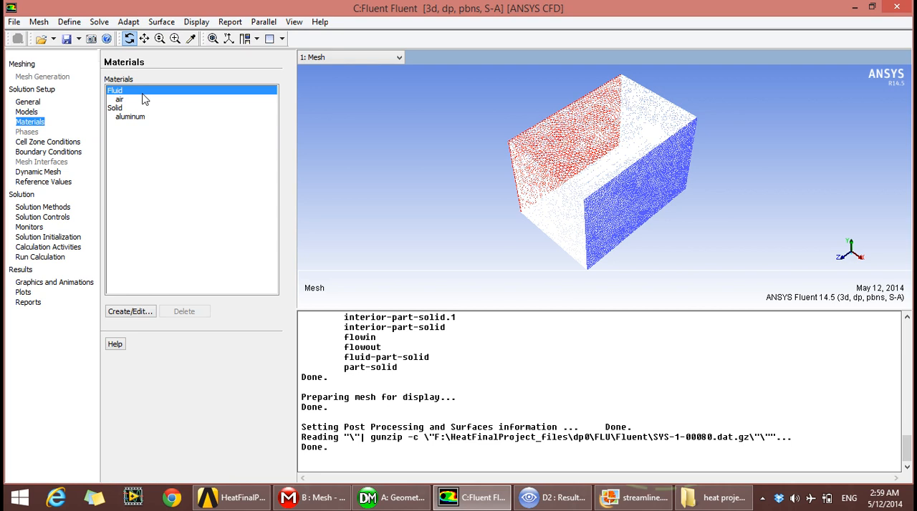
{"action": "mouse_move", "coordinate": [32, 148]}
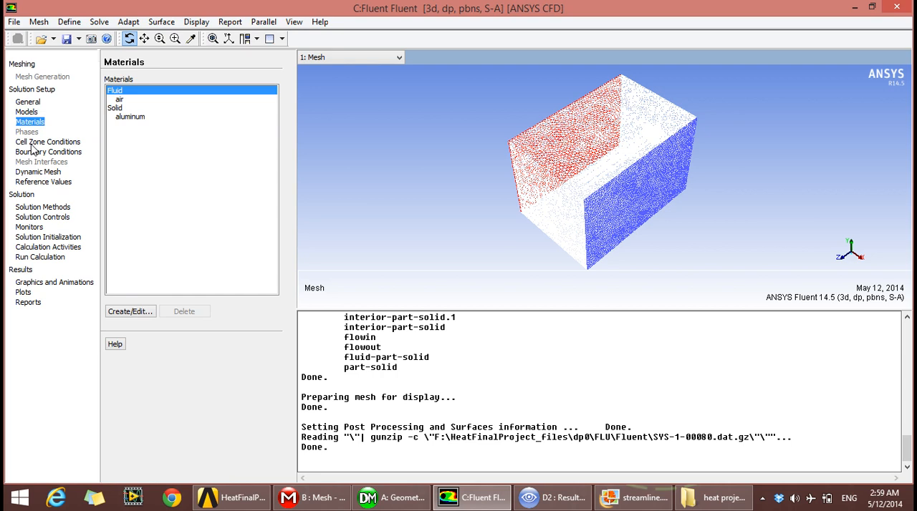
{"action": "left_click", "coordinate": [48, 152]}
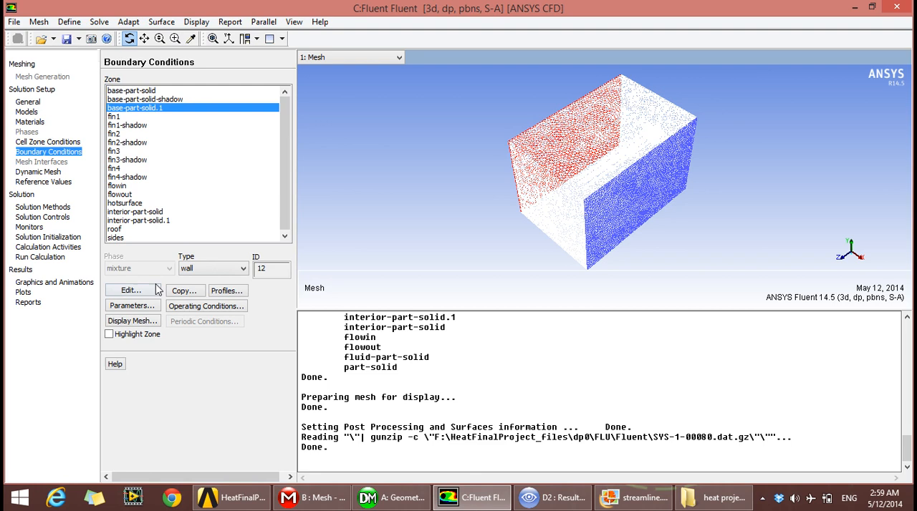
- Check the flowin inlet's 0.2 m/s momentum and 300 K thermal settings
{"action": "left_click", "coordinate": [131, 91]}
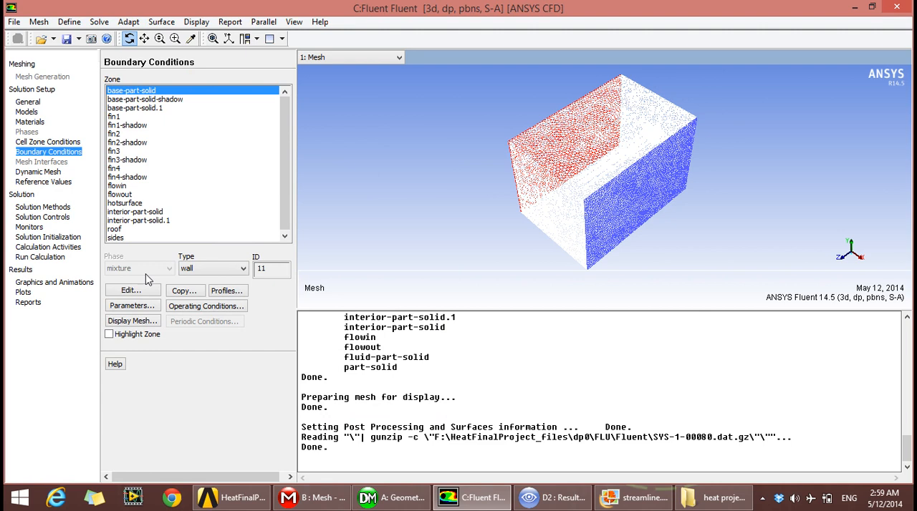
{"action": "left_click", "coordinate": [129, 290]}
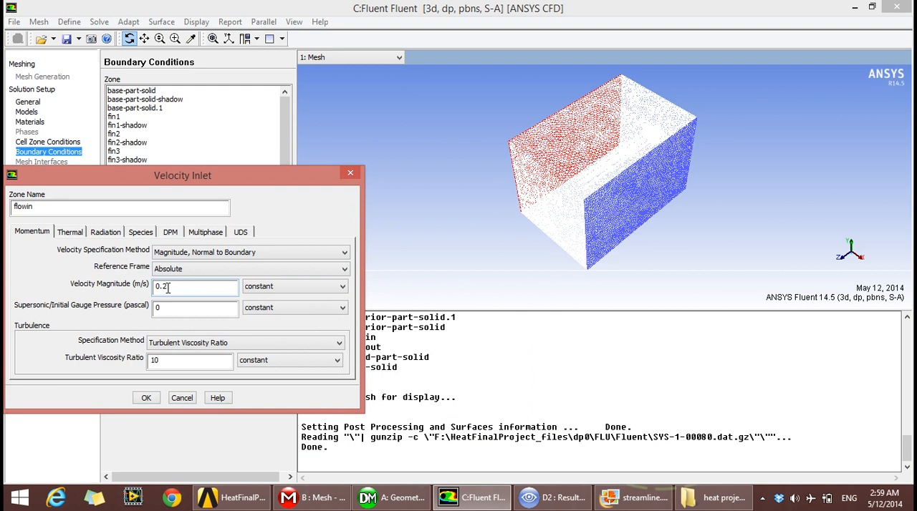
{"action": "left_click", "coordinate": [70, 231]}
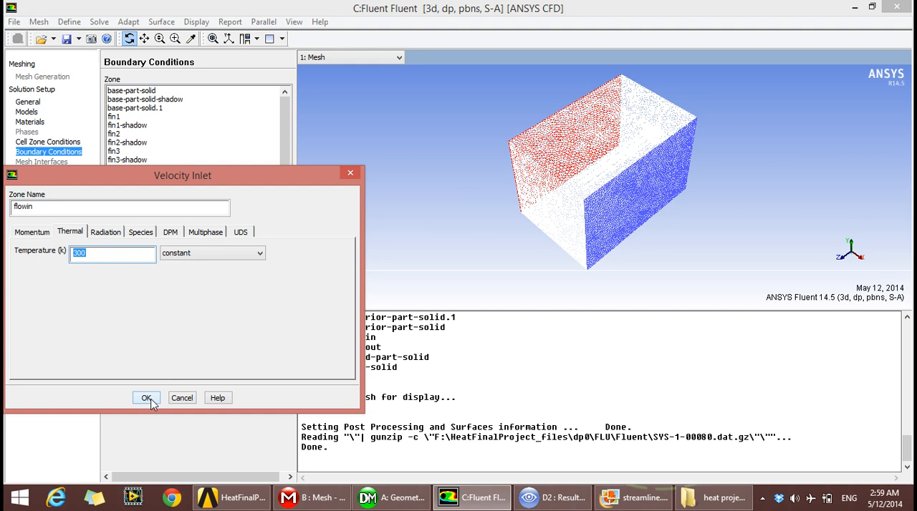
{"action": "left_click", "coordinate": [146, 398]}
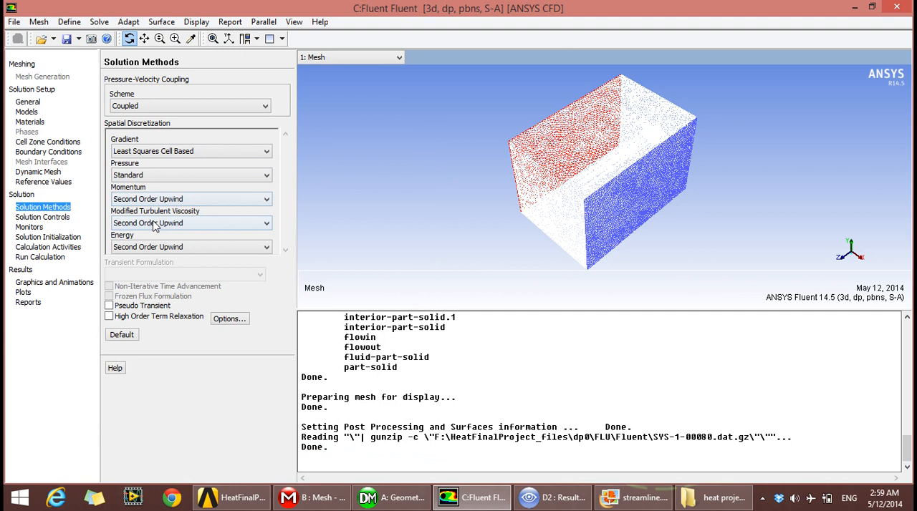
- Review the residual monitors and 100-iteration run settings, then bring up CFD-Post
{"action": "left_click", "coordinate": [29, 227]}
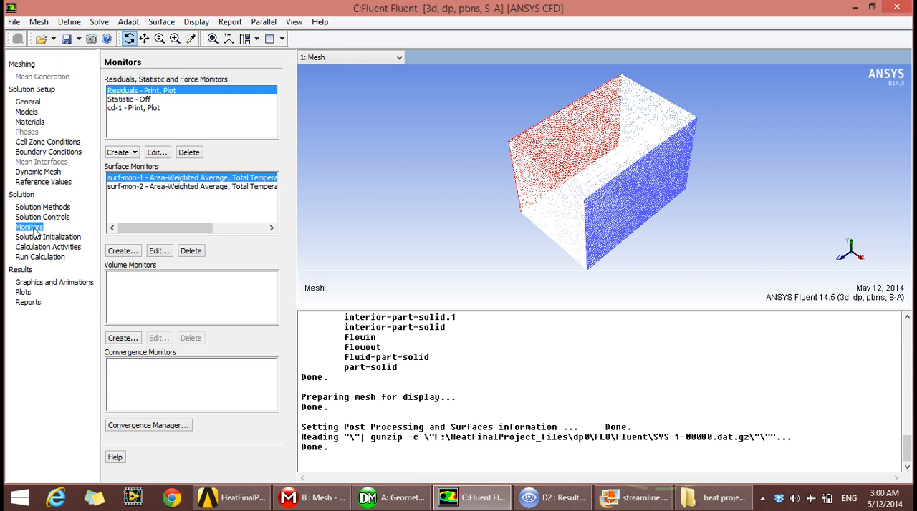
{"action": "left_click", "coordinate": [40, 256]}
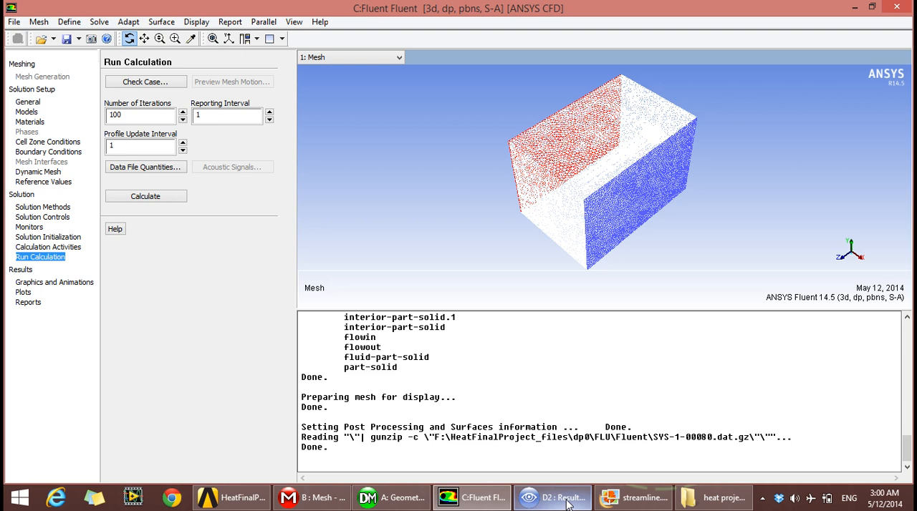
{"action": "left_click", "coordinate": [551, 497]}
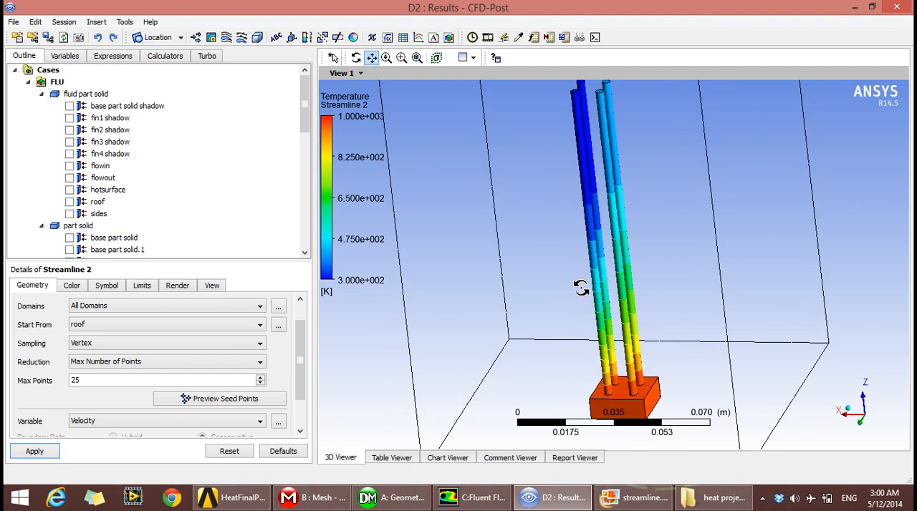
- Zoom around the fin tips and whole array, then view the streamline.jpg picture
{"action": "left_click_drag", "start_coordinate": [580, 286], "coordinate": [659, 347]}
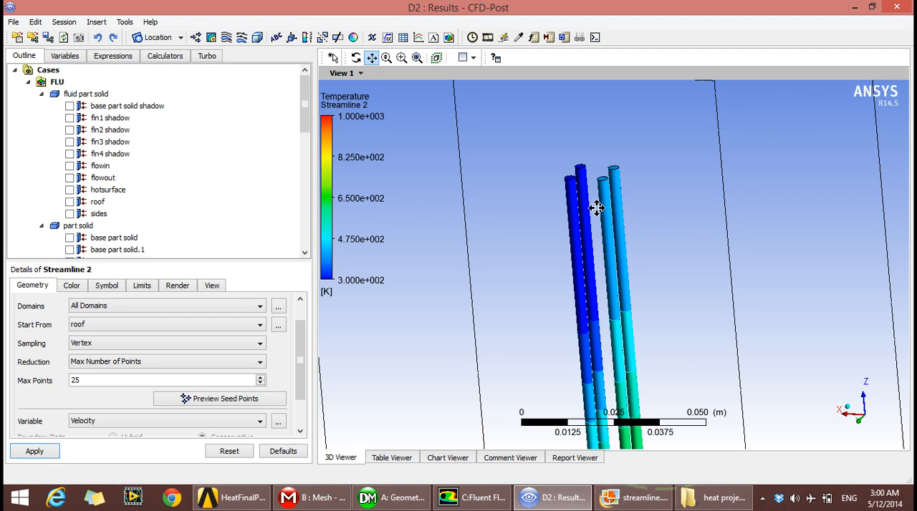
{"action": "mouse_move", "coordinate": [605, 279]}
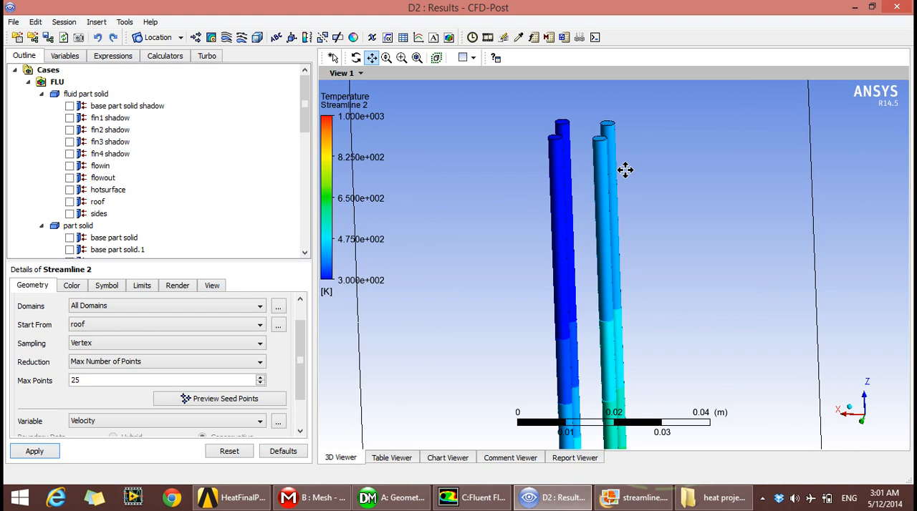
{"action": "left_click_drag", "start_coordinate": [625, 169], "coordinate": [501, 261]}
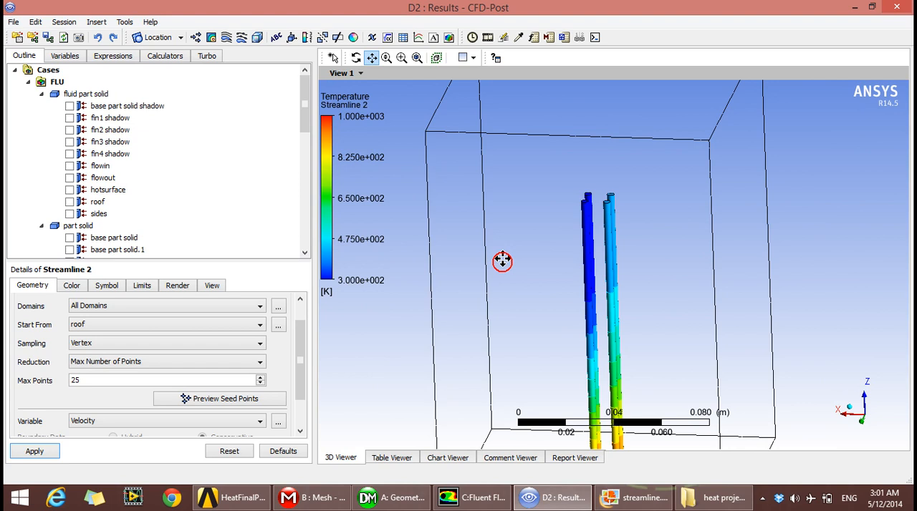
{"action": "left_click_drag", "start_coordinate": [501, 261], "coordinate": [620, 348]}
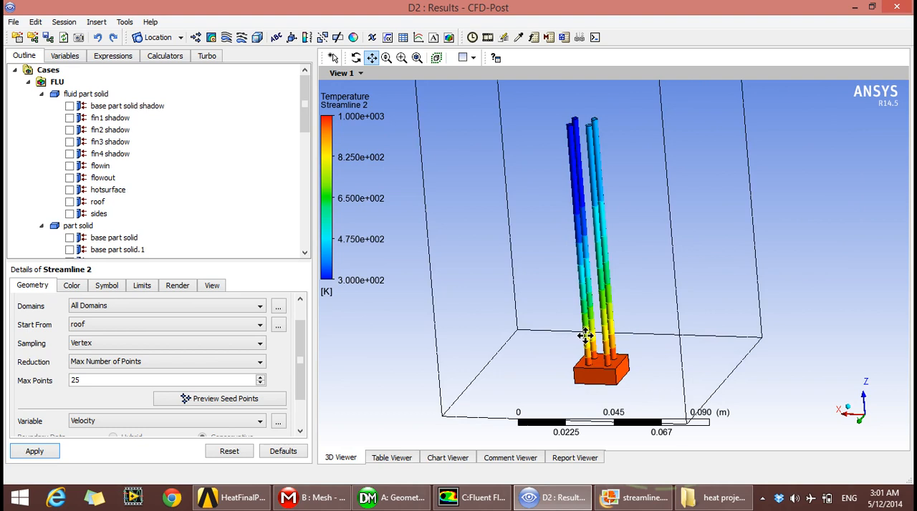
{"action": "left_click", "coordinate": [633, 497]}
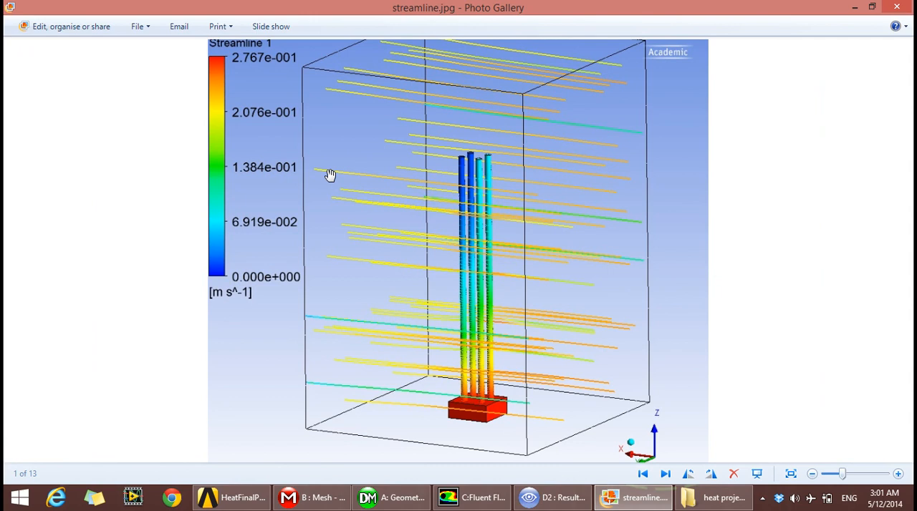
{"action": "mouse_move", "coordinate": [318, 182]}
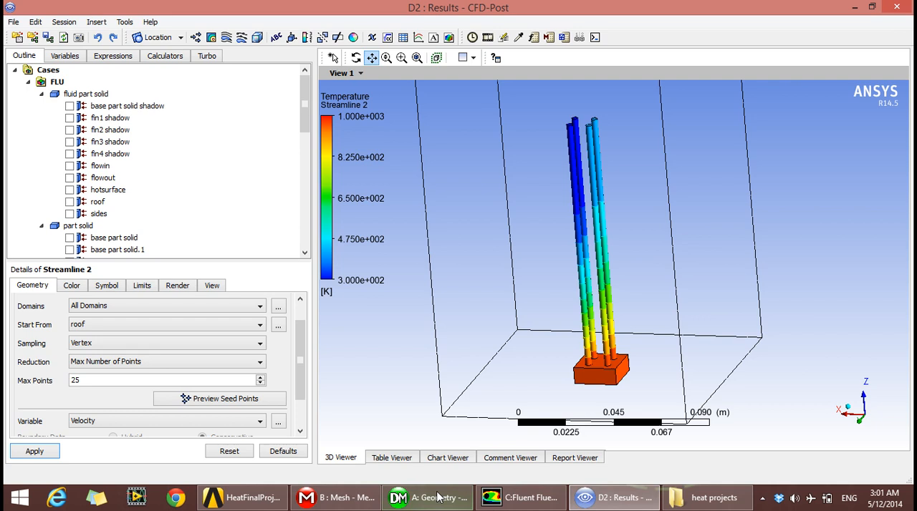
- Open HEAT_POSTER.jpg from the heat projects folder in the photo viewer
{"action": "left_click", "coordinate": [705, 498]}
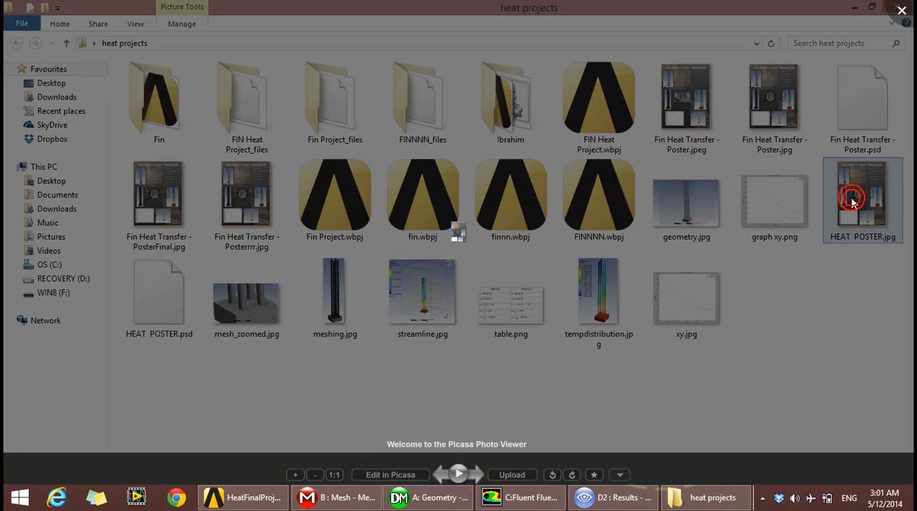
{"action": "double_click", "coordinate": [863, 194]}
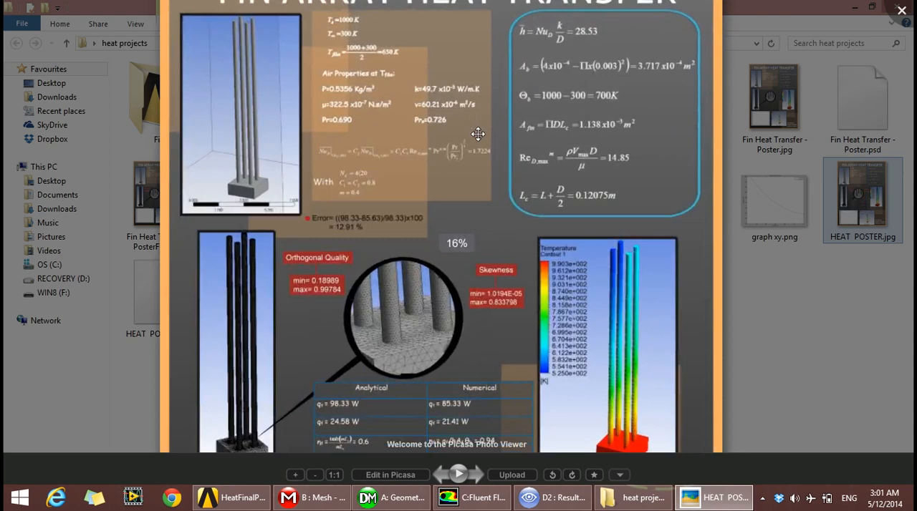